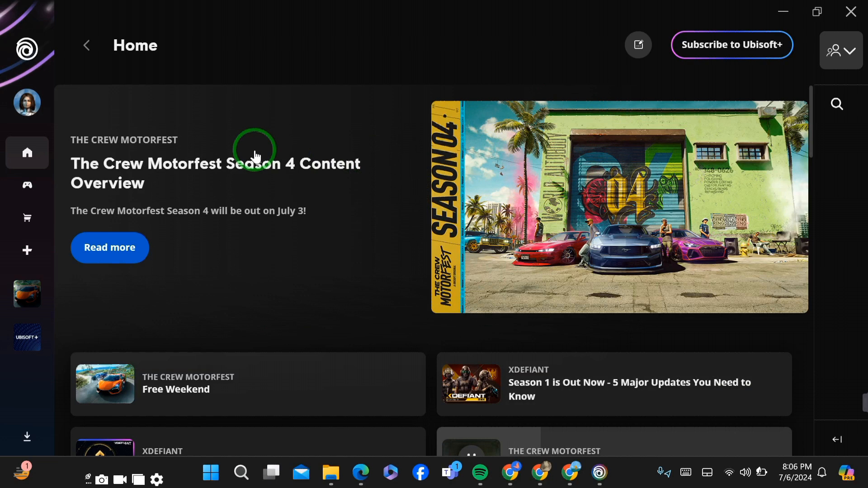
Go to my own profile page from the avatar in the left sidebar
left_click(26, 104)
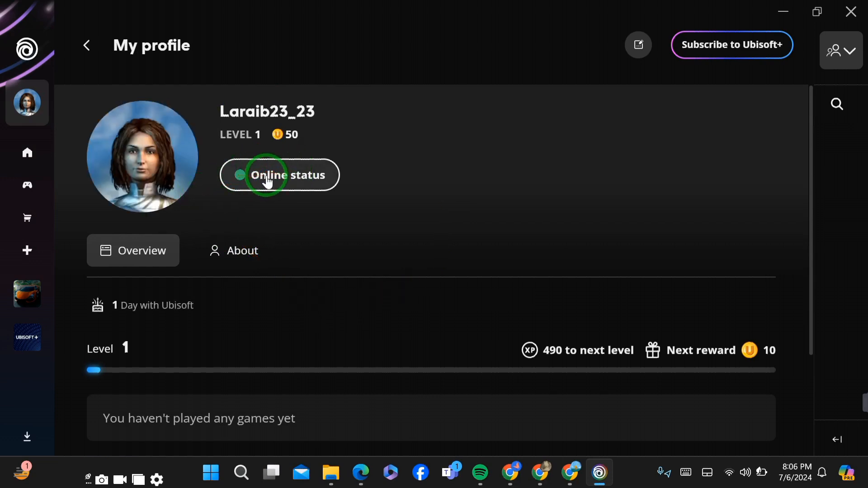
Set my online status to Invisible so I appear offline to others
left_click(279, 174)
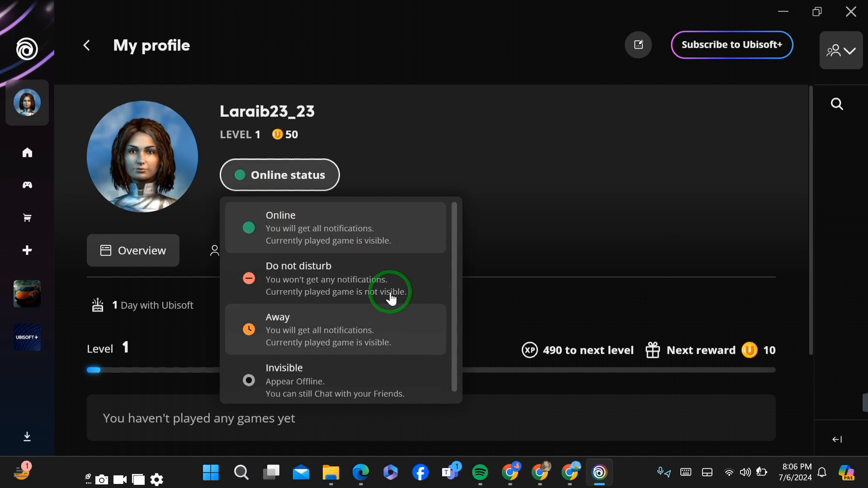
mouse_move(379, 359)
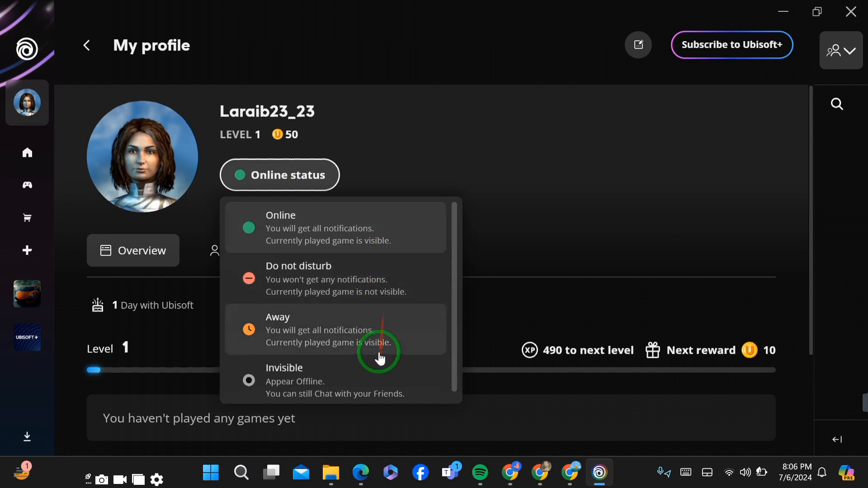
mouse_move(380, 287)
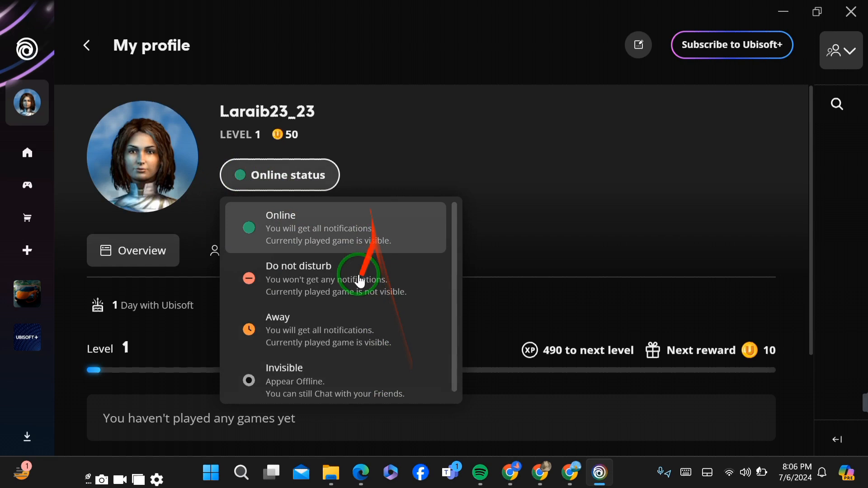
mouse_move(347, 386)
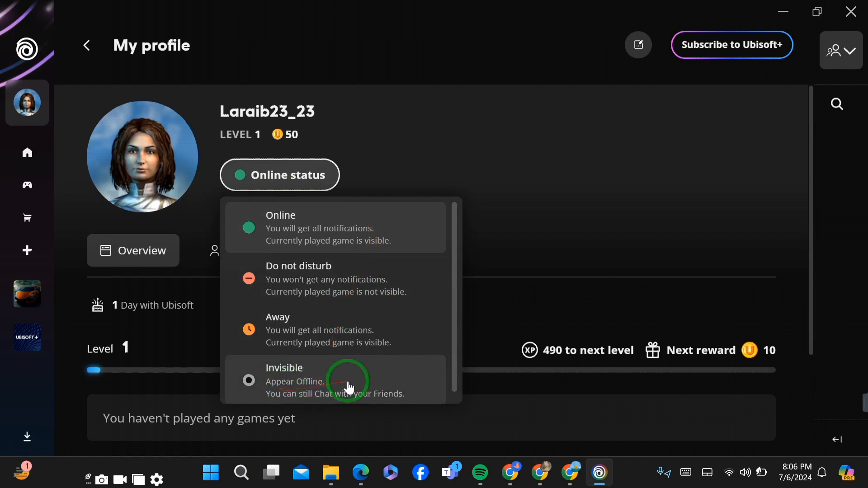
left_click(337, 380)
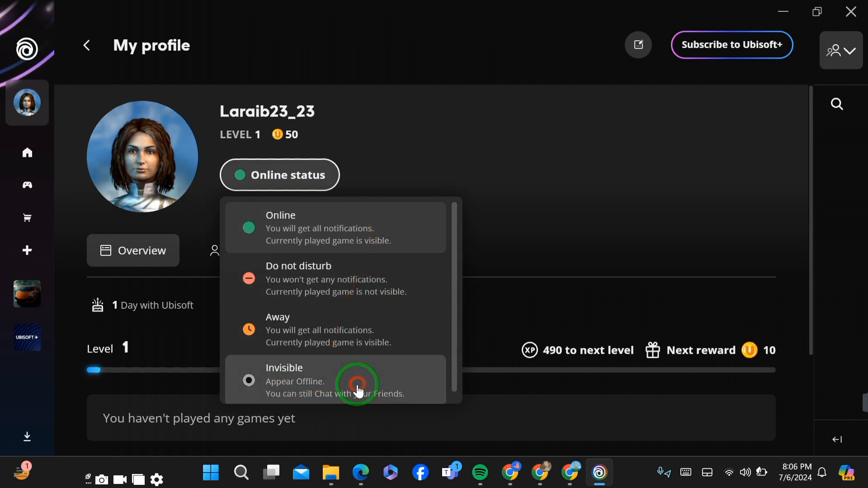
left_click(334, 380)
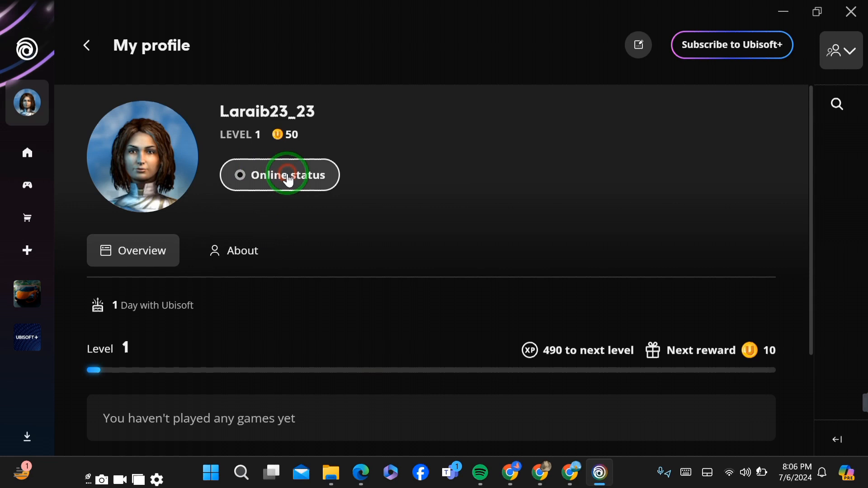
Reopen the status dropdown to confirm Invisible is marked current
left_click(279, 175)
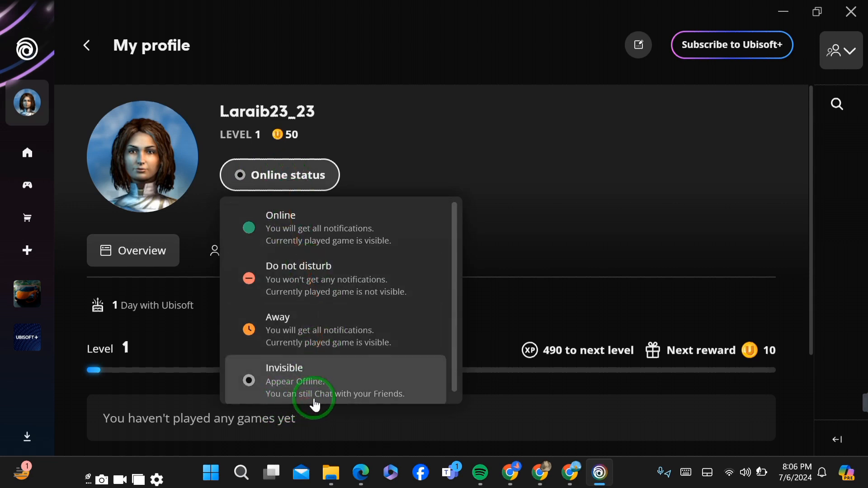
mouse_move(292, 329)
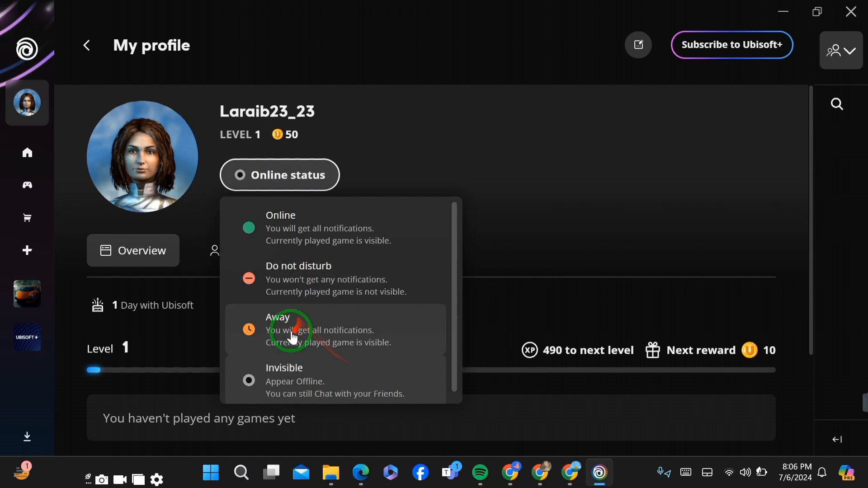